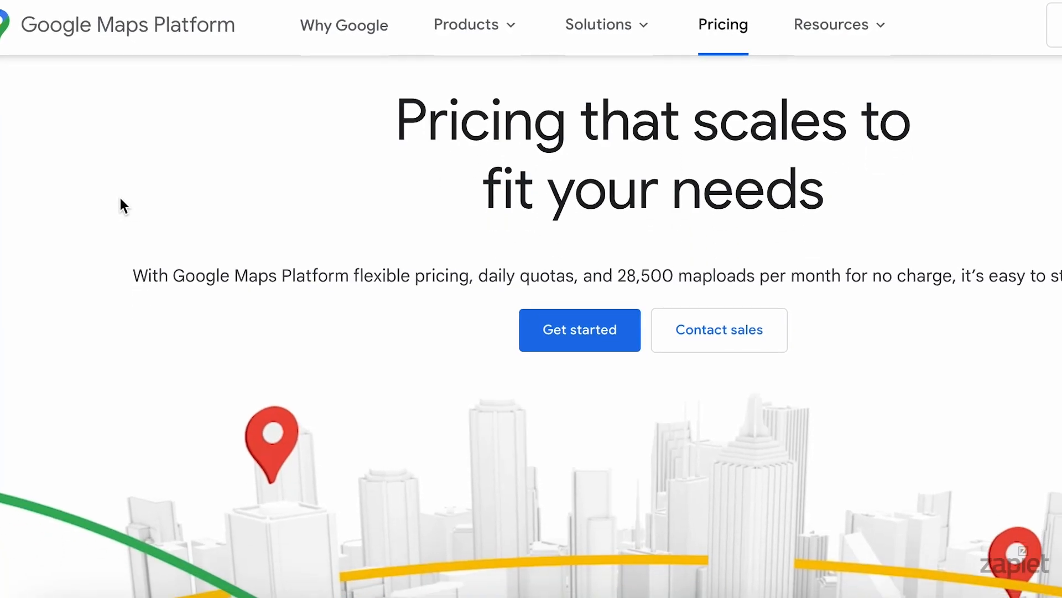
- Scroll the Google Maps Platform pricing page to the $200 monthly no-charge usage section
scroll("down", 3)
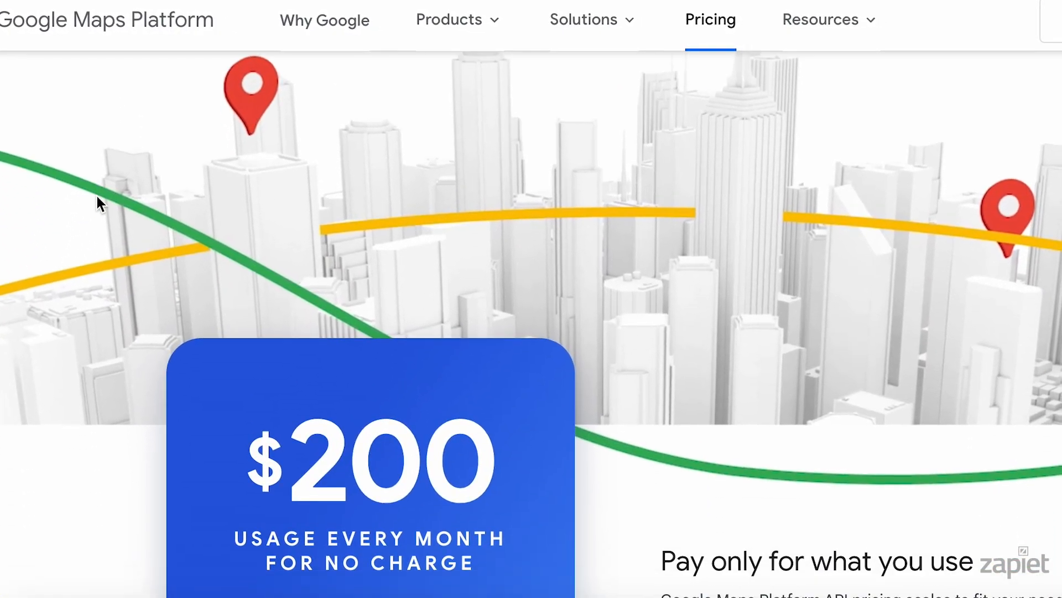
scroll("down", 3)
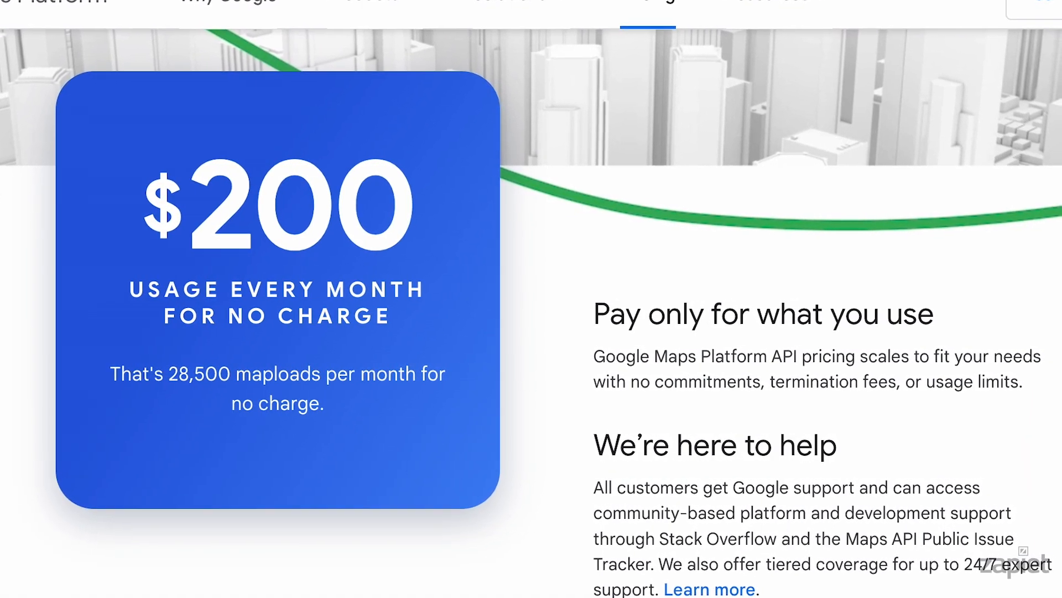
scroll("down", 3)
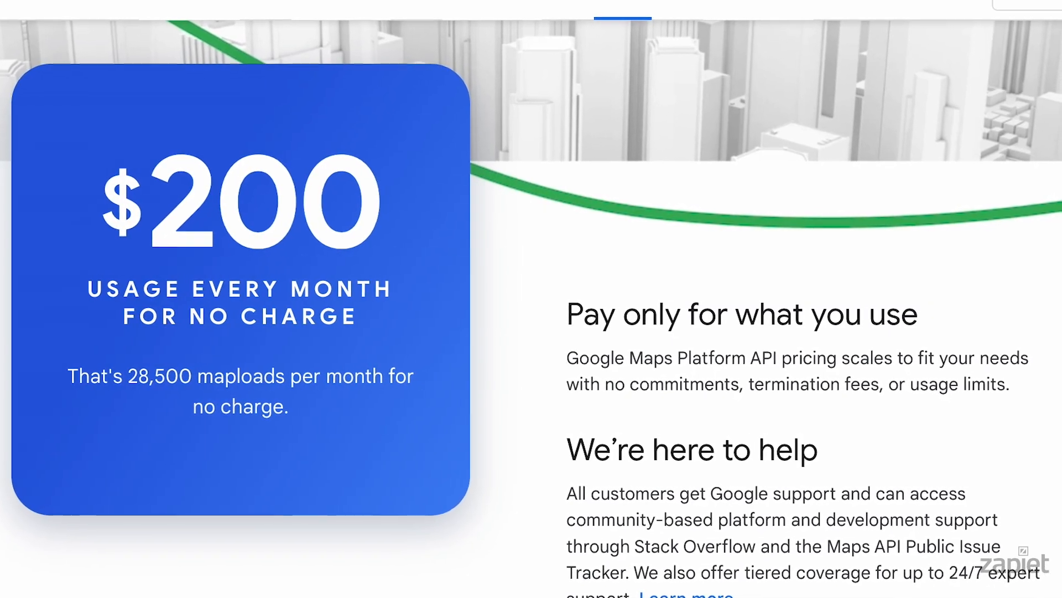
scroll("up", 3)
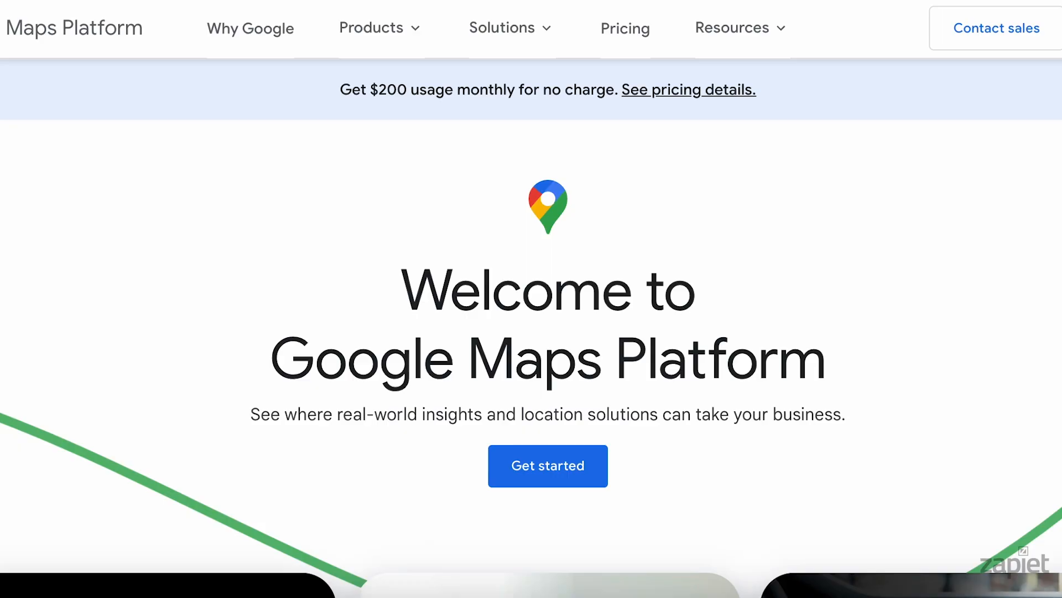
- Choose Get started, sign in, and scroll the Maps Platform discovery page in Google Cloud
left_click(547, 465)
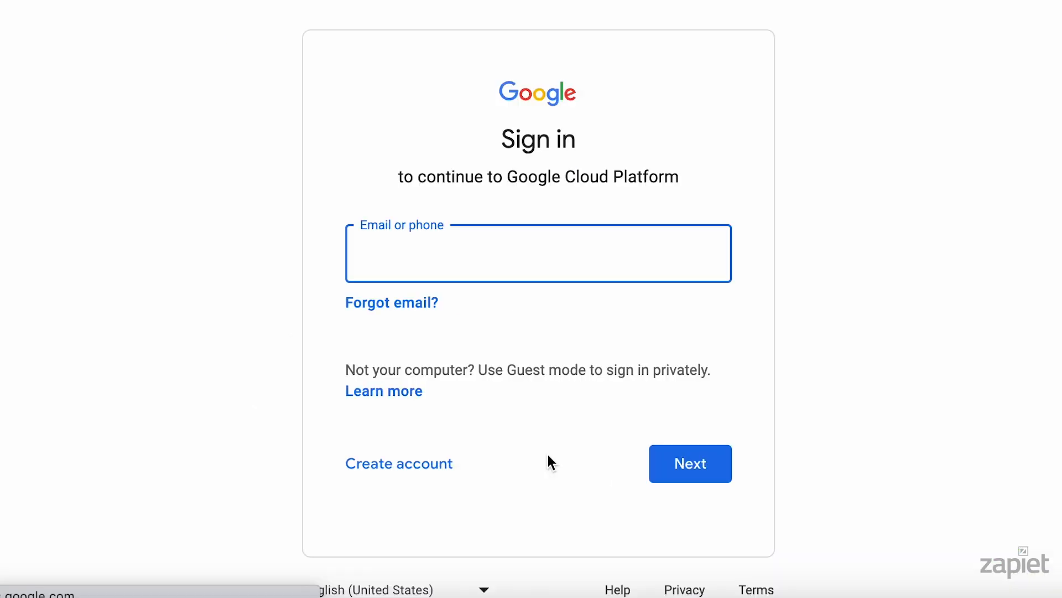
mouse_move(556, 329)
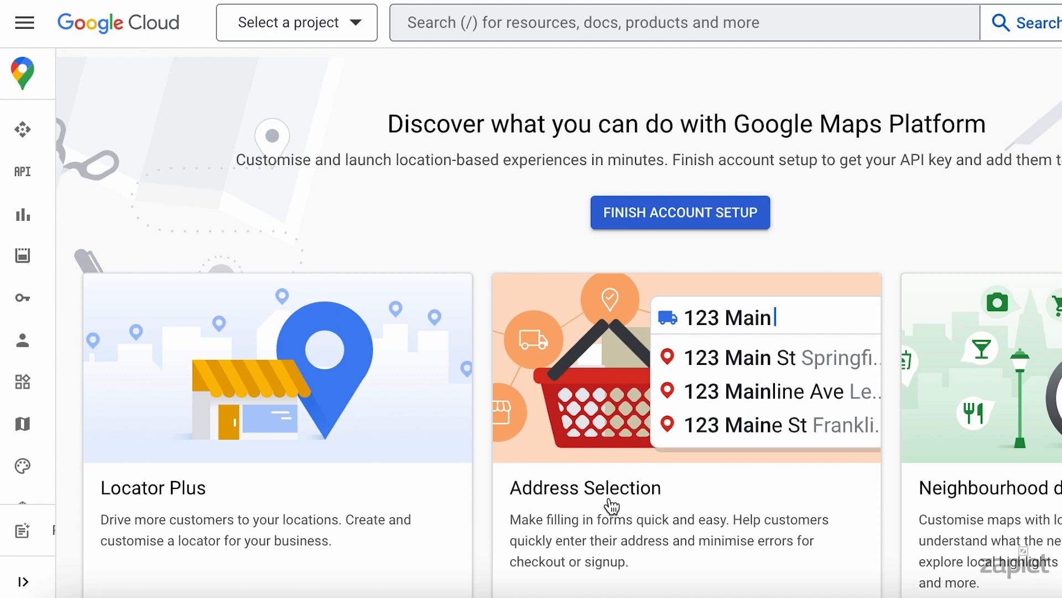
scroll("down", 3)
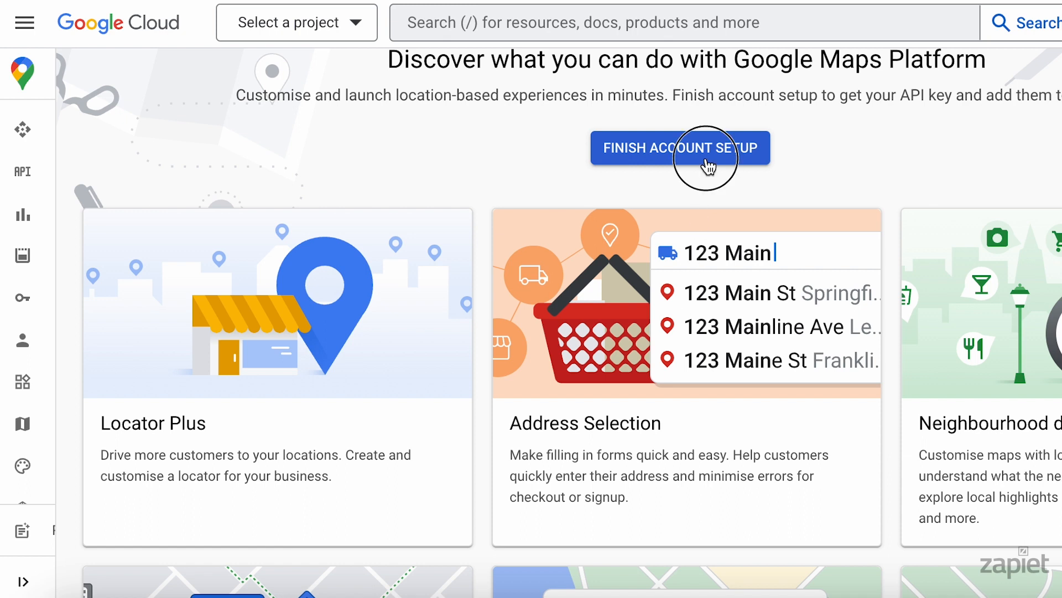
- Finish account setup with all Google Maps APIs enabled and budget alerts turned on
left_click(679, 148)
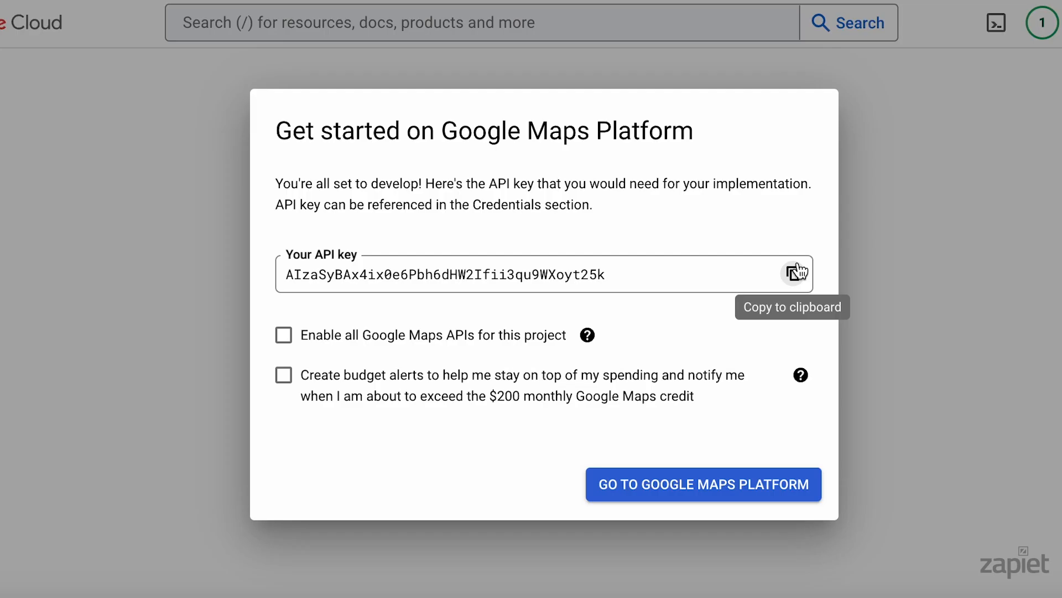
mouse_move(484, 337)
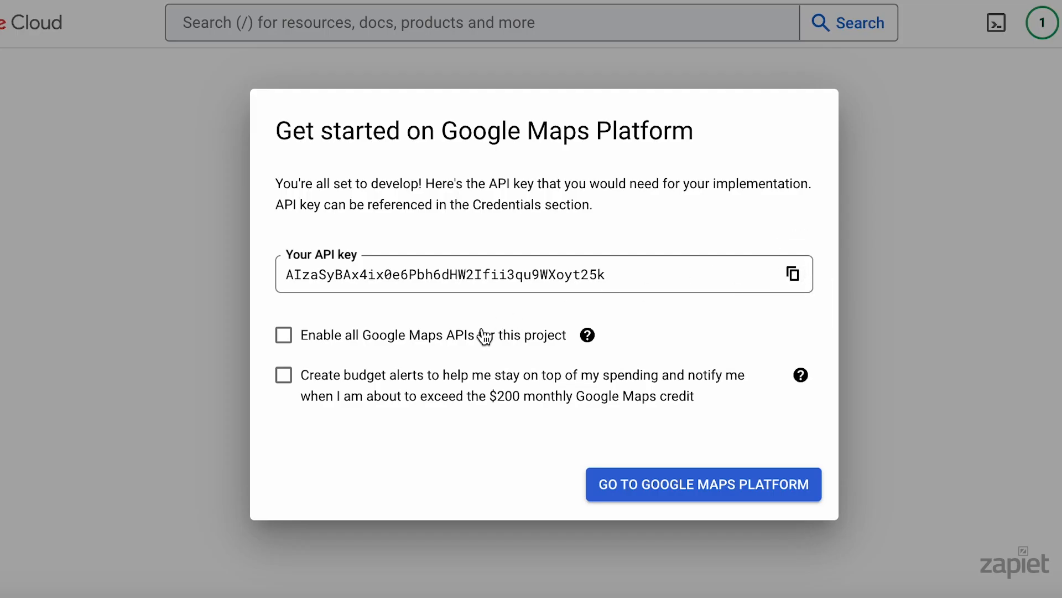
left_click(283, 335)
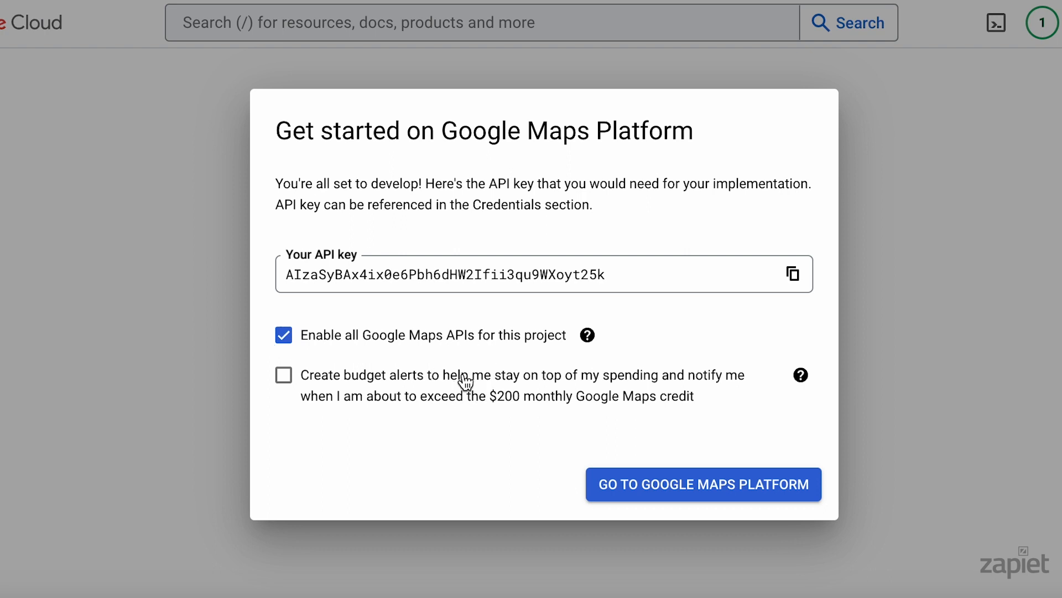
left_click(283, 375)
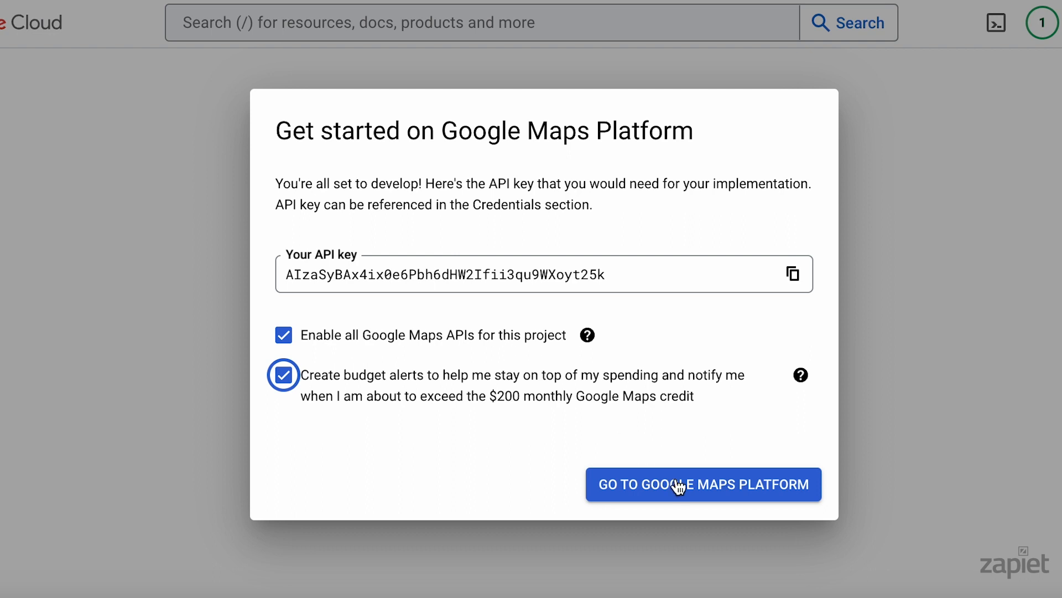
left_click(702, 483)
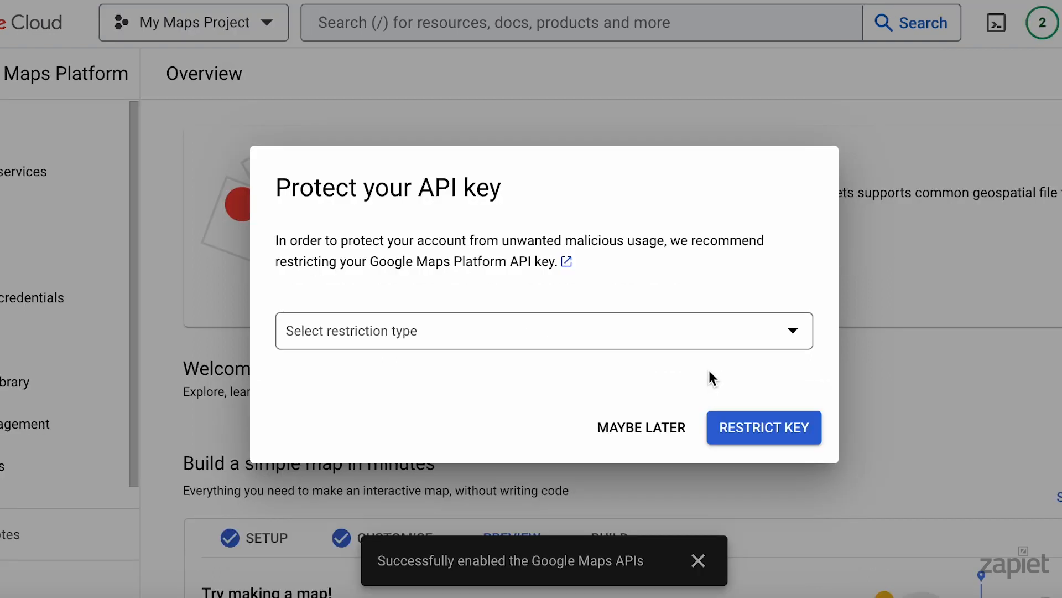
- Open Zapiet - Pickup + Delivery from the Apps section of the Shopify sidebar
left_click(640, 426)
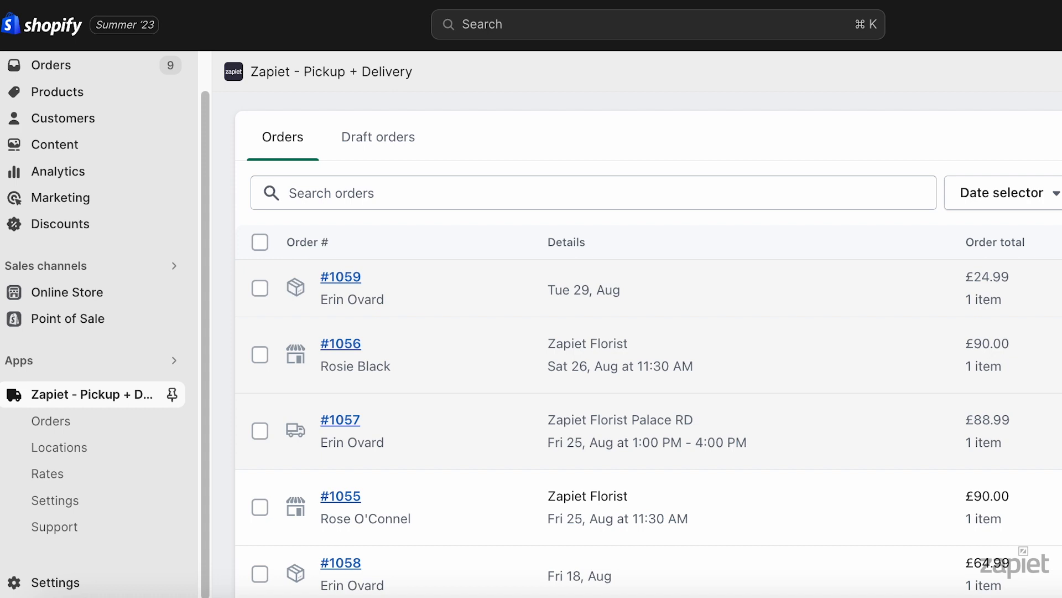
mouse_move(609, 81)
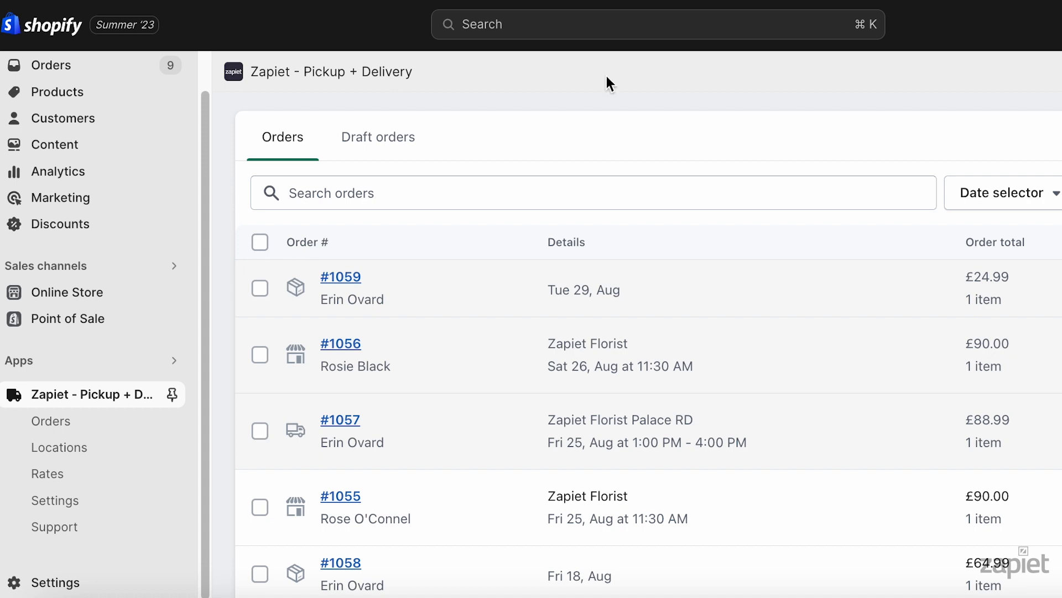
- Go to Settings > Local delivery and scroll down to the Distance validation section
left_click(55, 500)
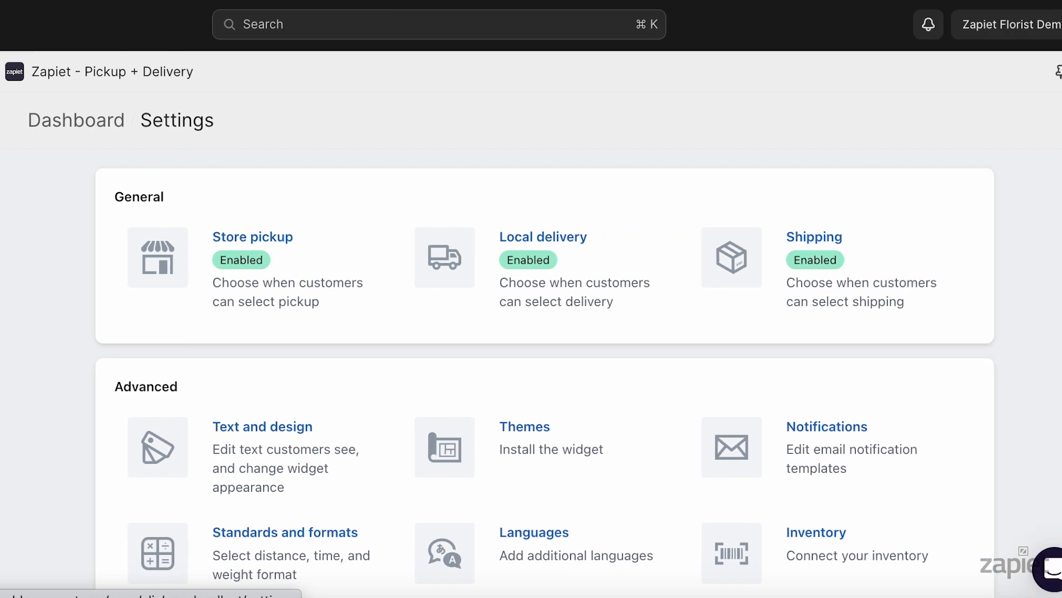
left_click(543, 236)
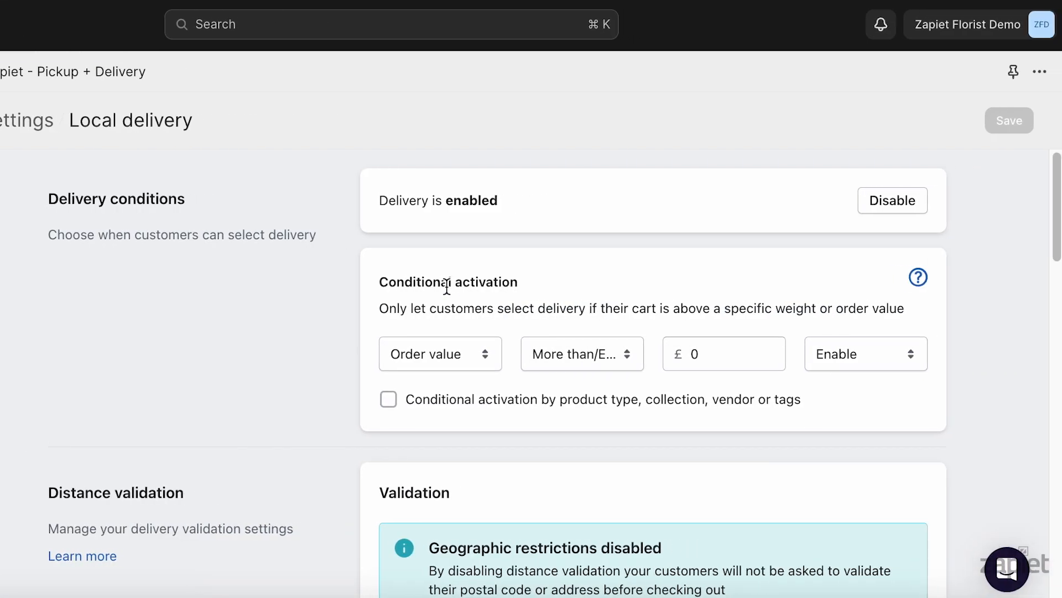
mouse_move(1056, 190)
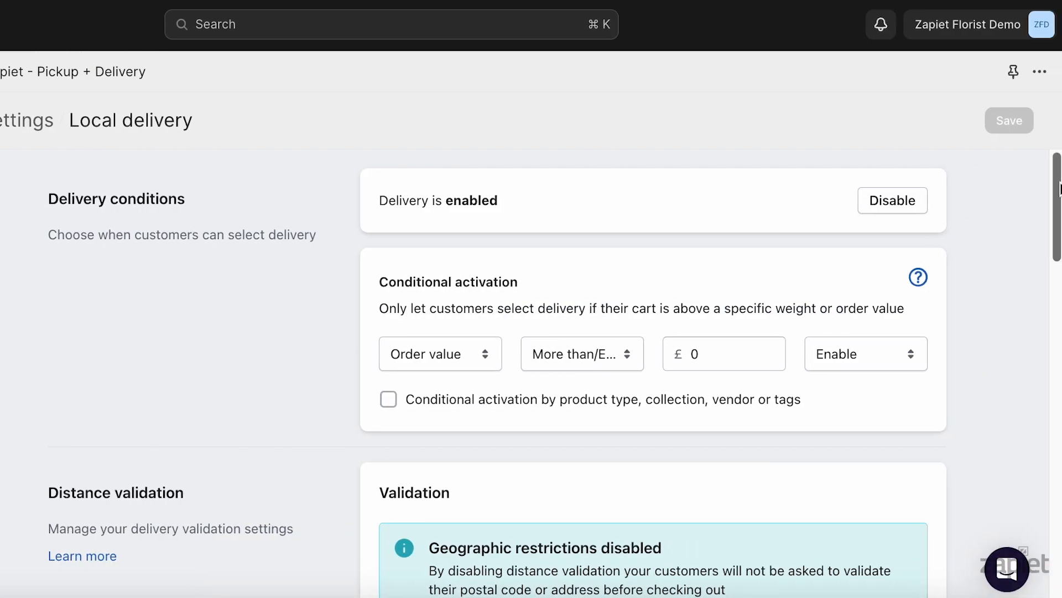
scroll("down", 3)
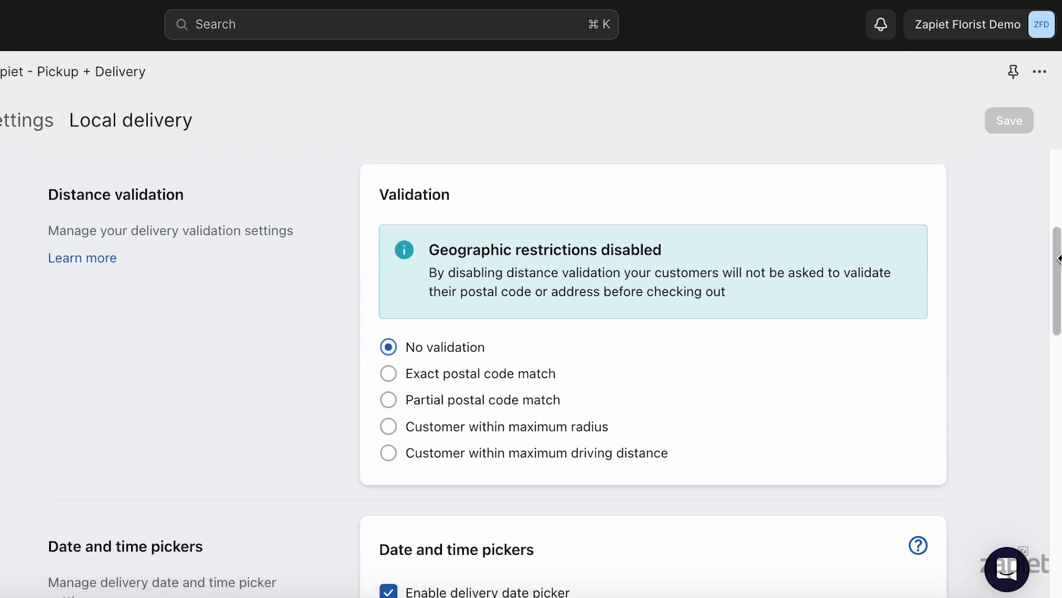
mouse_move(1013, 263)
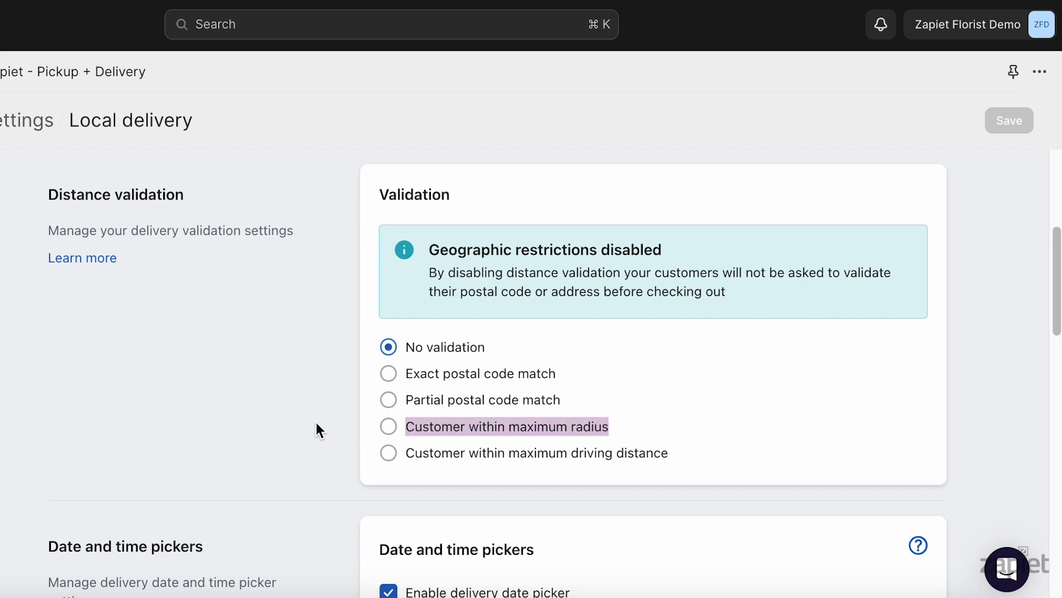
mouse_move(407, 452)
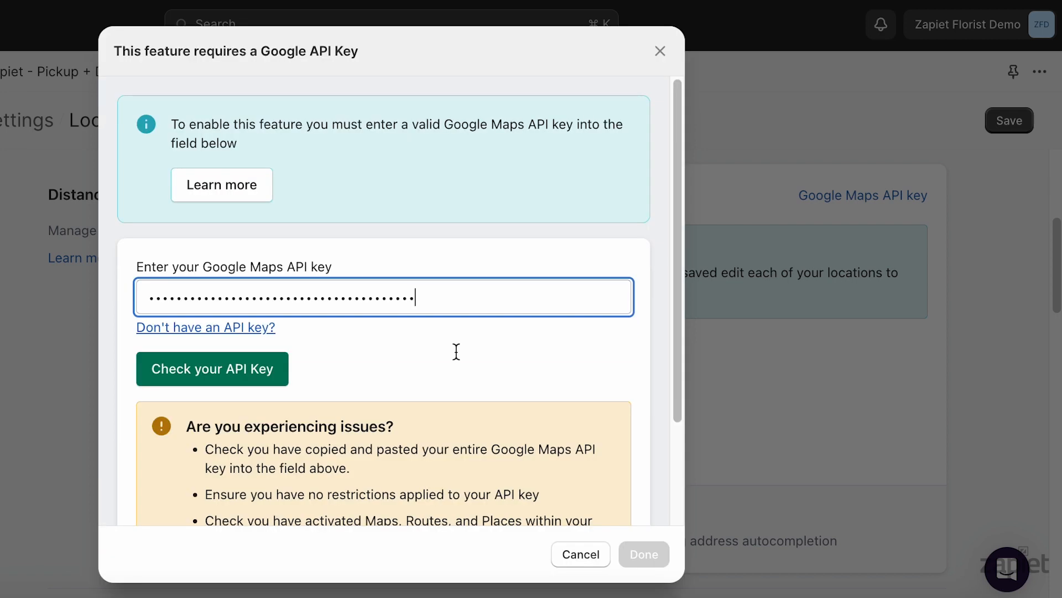
- Check the pasted Google Maps API key, confirm it is valid, and close the dialog
left_click(212, 368)
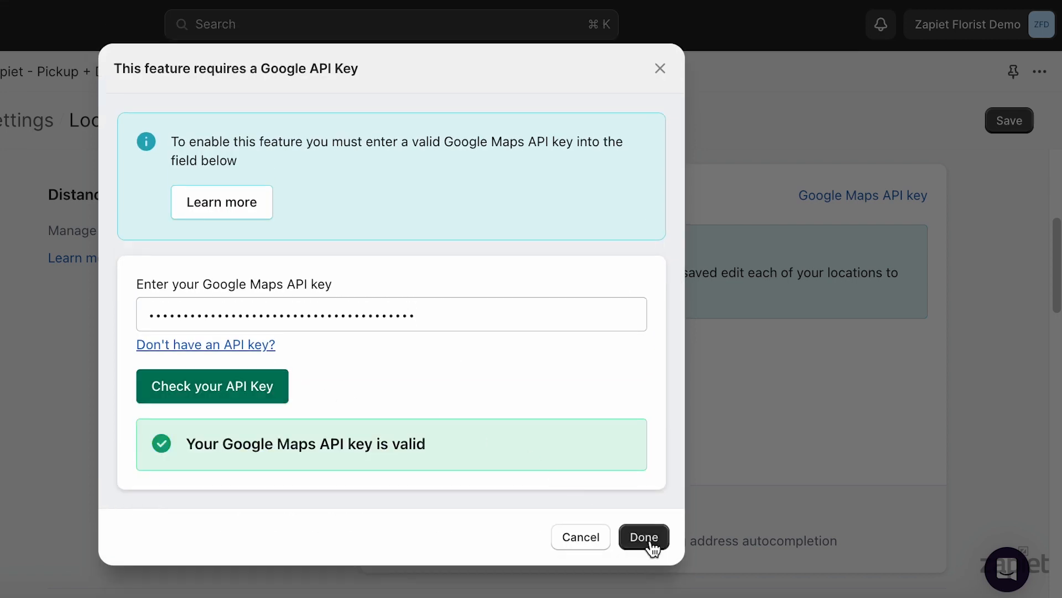
left_click(643, 537)
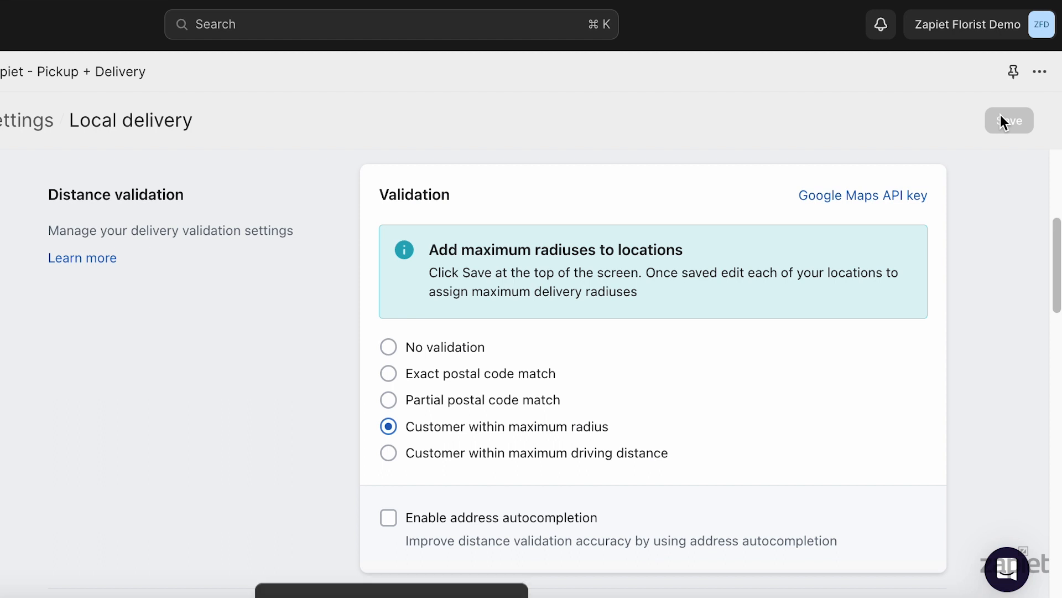
- Enable address autocompletion for local delivery, save, and return to the Zapiet orders list
left_click(389, 517)
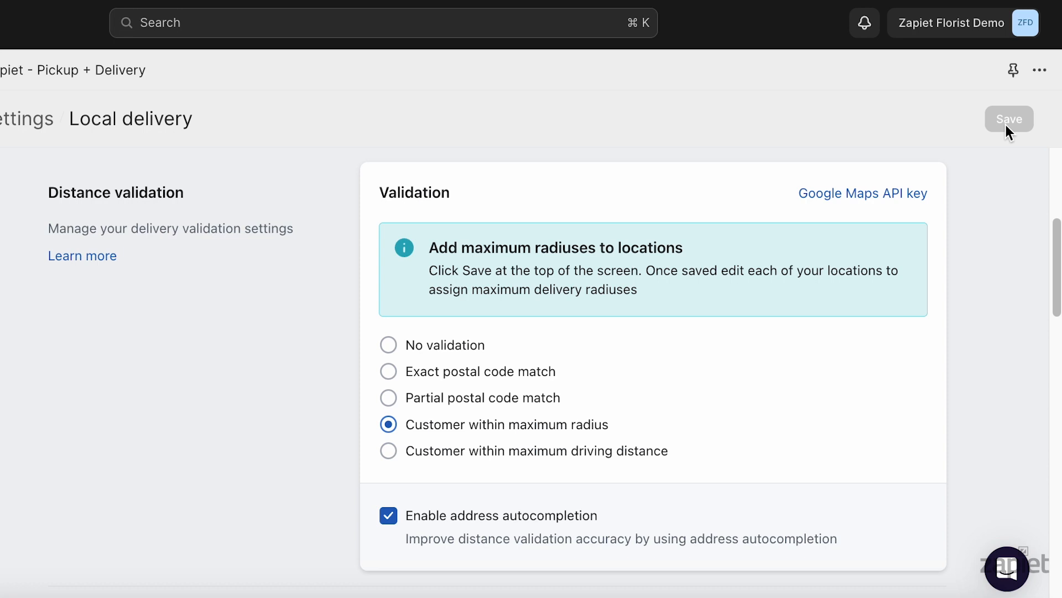
left_click(1009, 118)
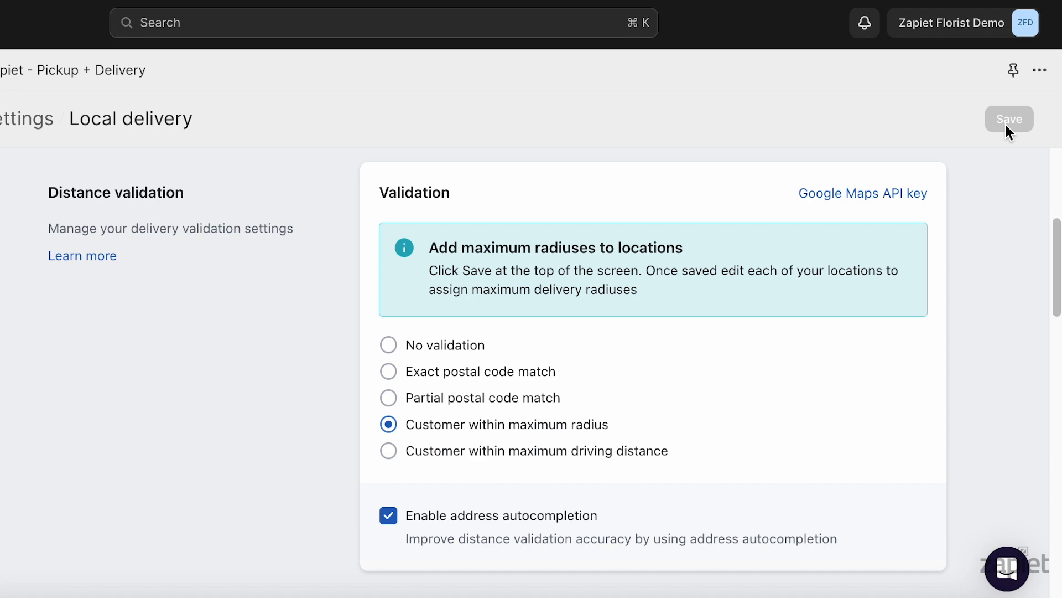
left_click(863, 193)
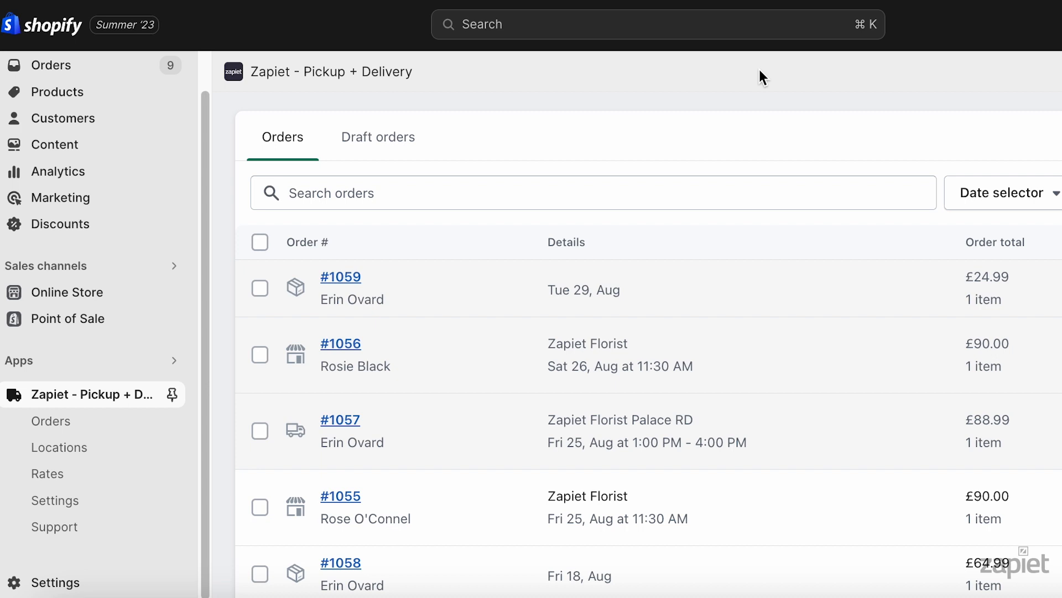
mouse_move(706, 148)
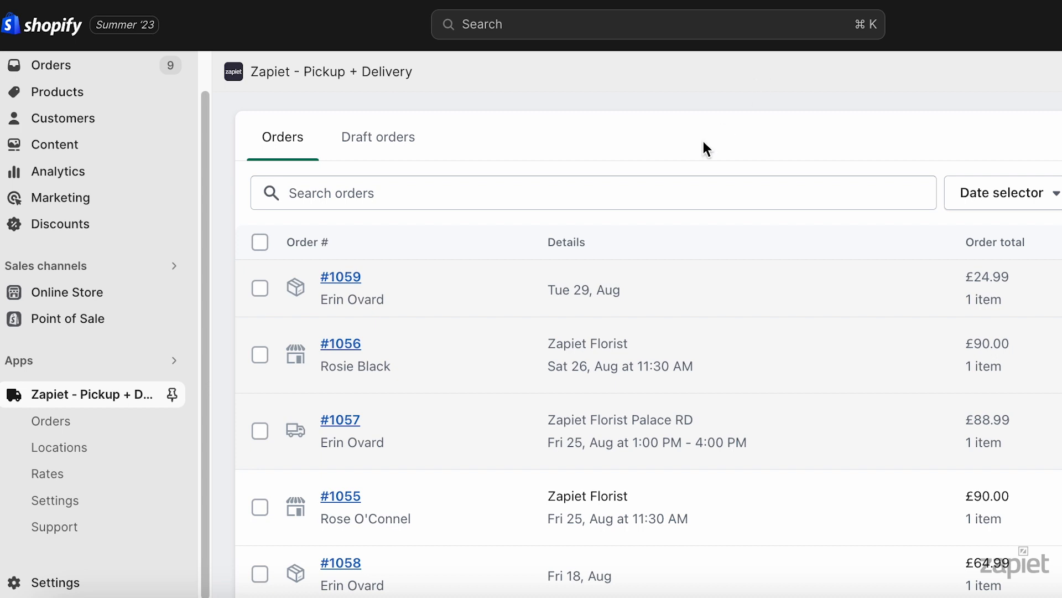
- In Settings > Store pickup, tick 'Enable Google Maps' to bring up the API key prompt
left_click(55, 500)
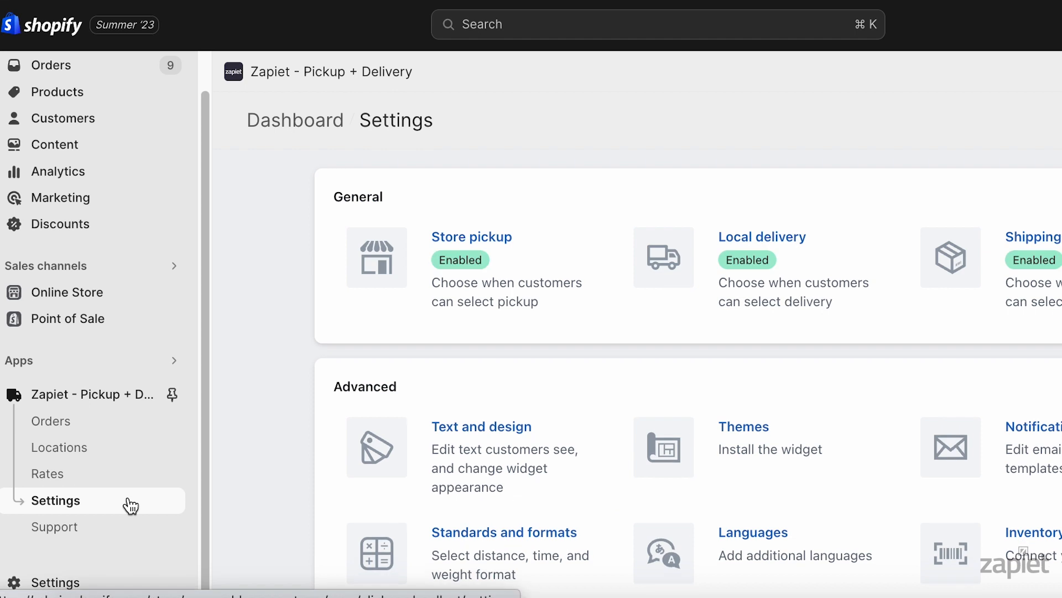
left_click(472, 236)
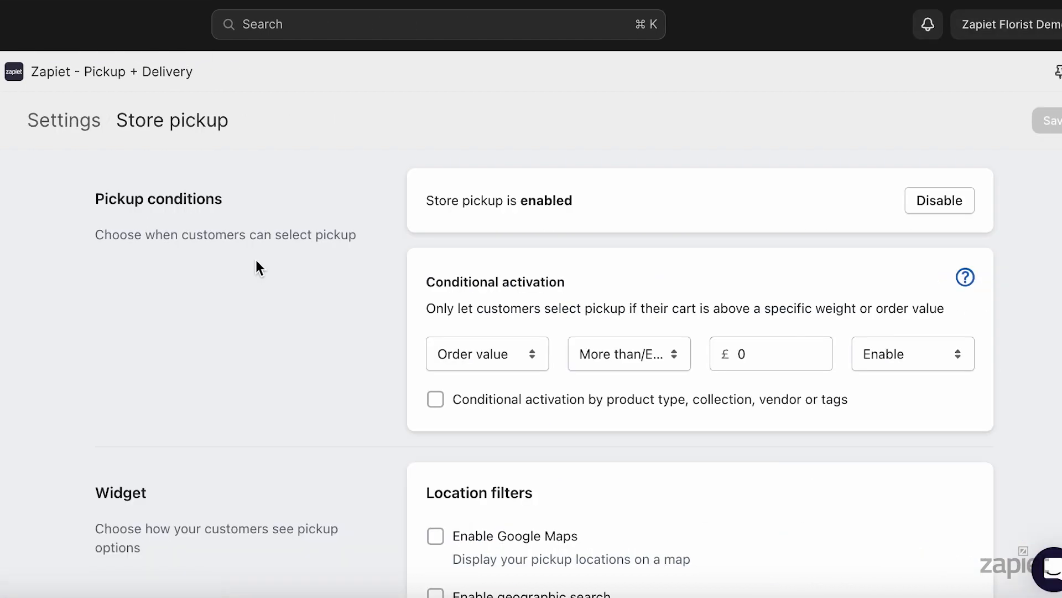
scroll("down", 3)
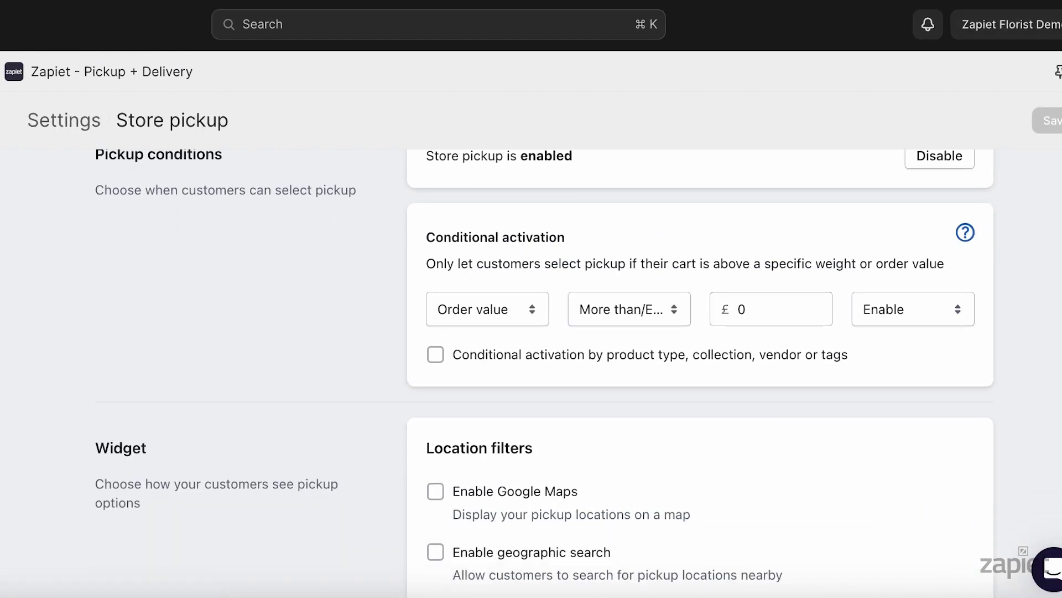
left_click(435, 491)
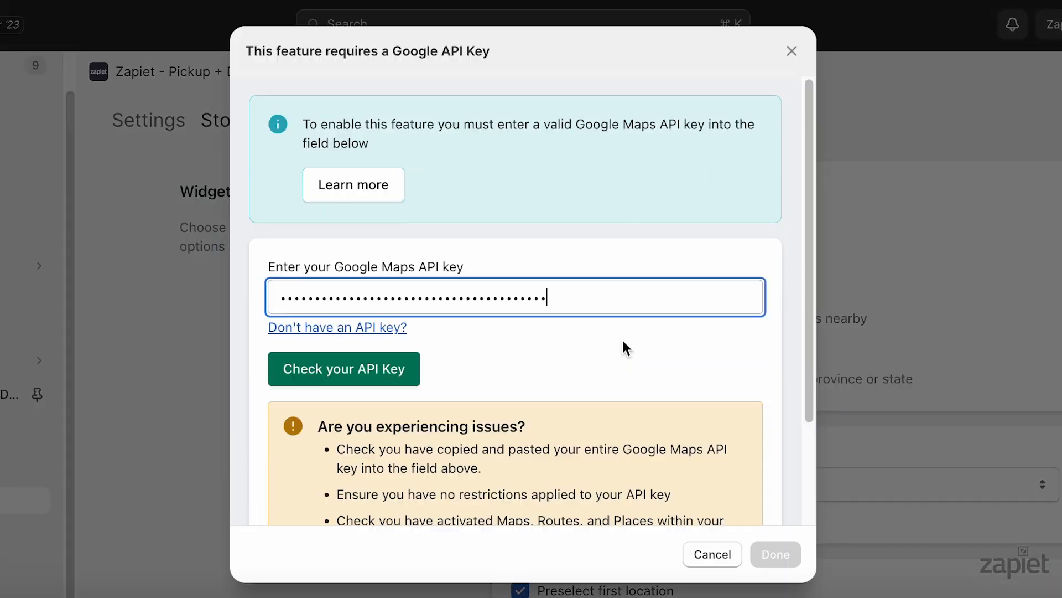
- Validate the API key, save store pickup with Google Maps enabled, and open the key help guide
left_click(344, 369)
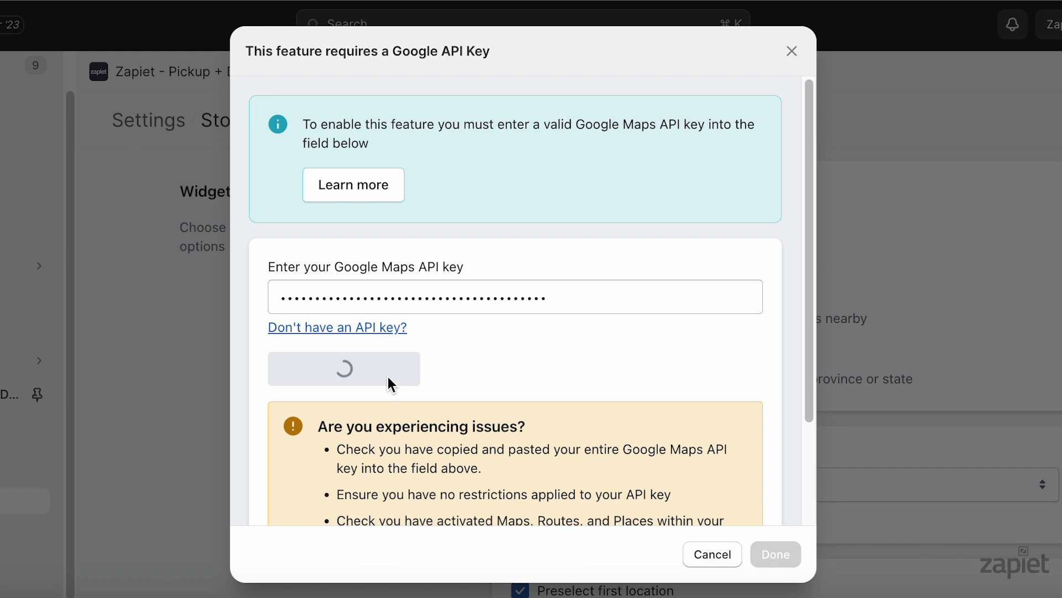
left_click(344, 368)
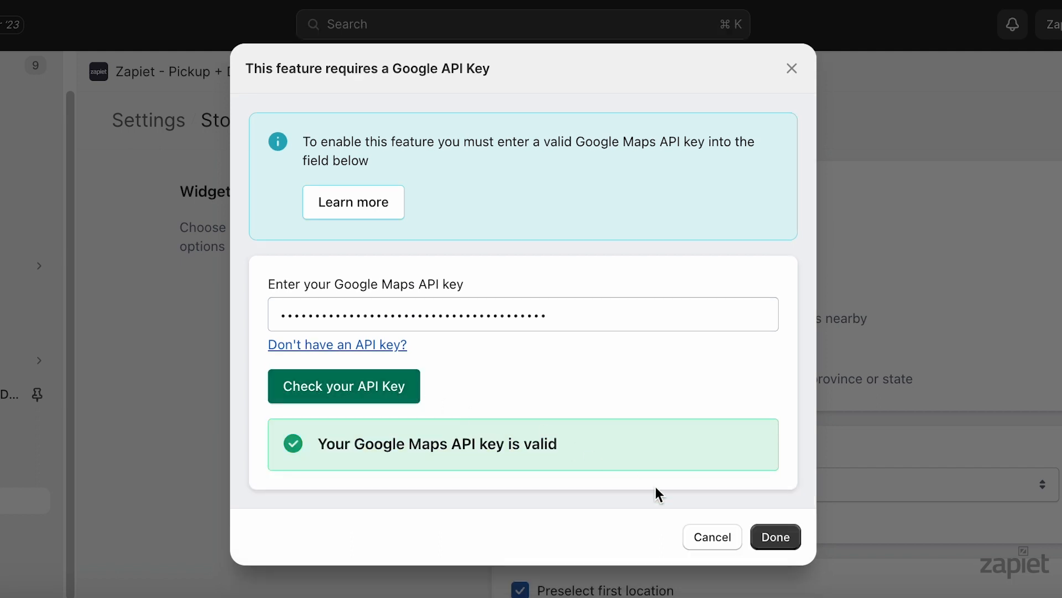
left_click(775, 537)
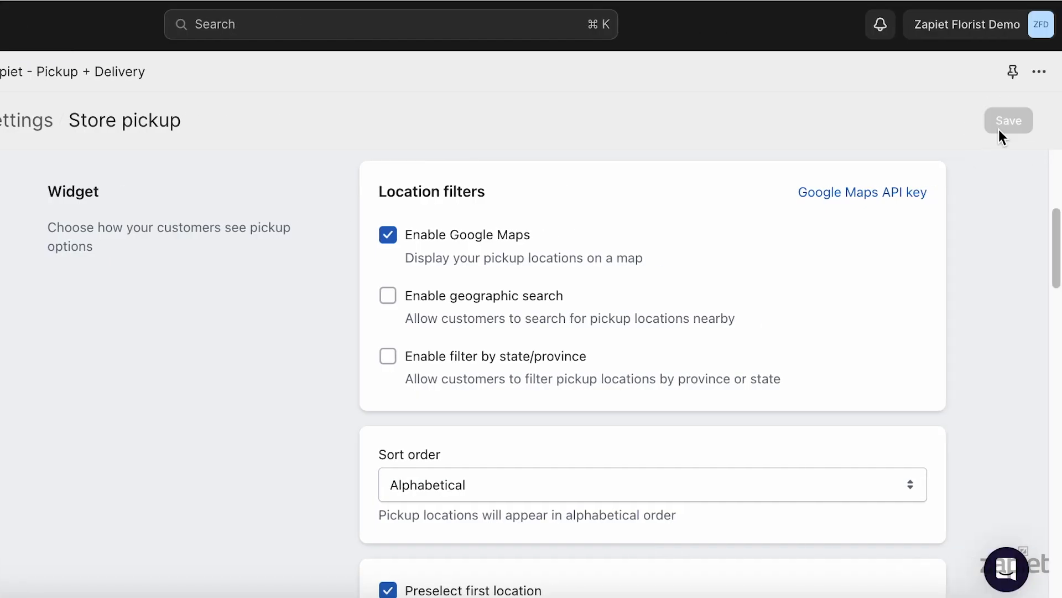
left_click(862, 192)
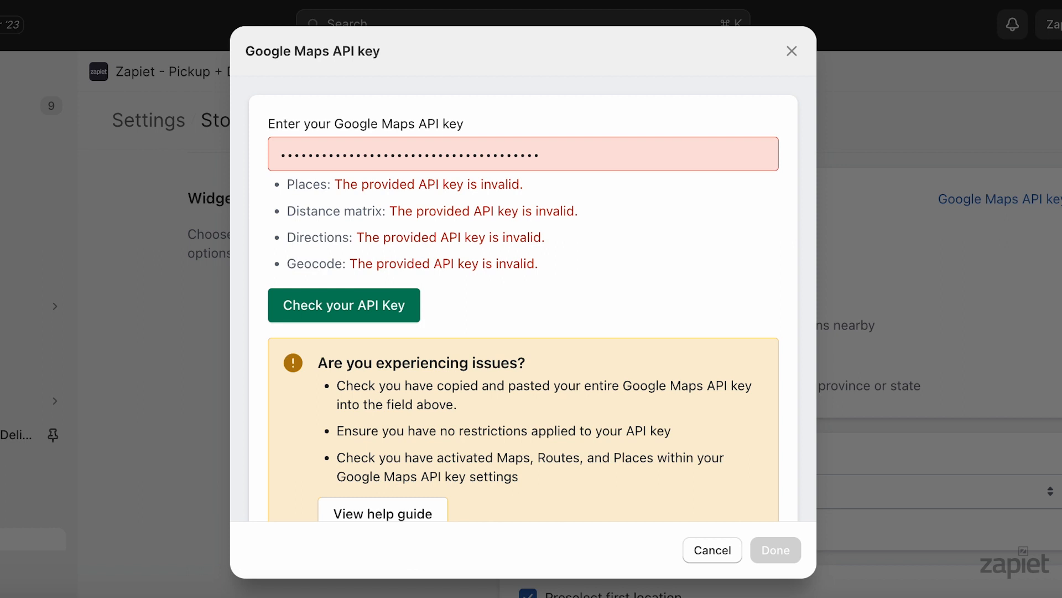
left_click(383, 513)
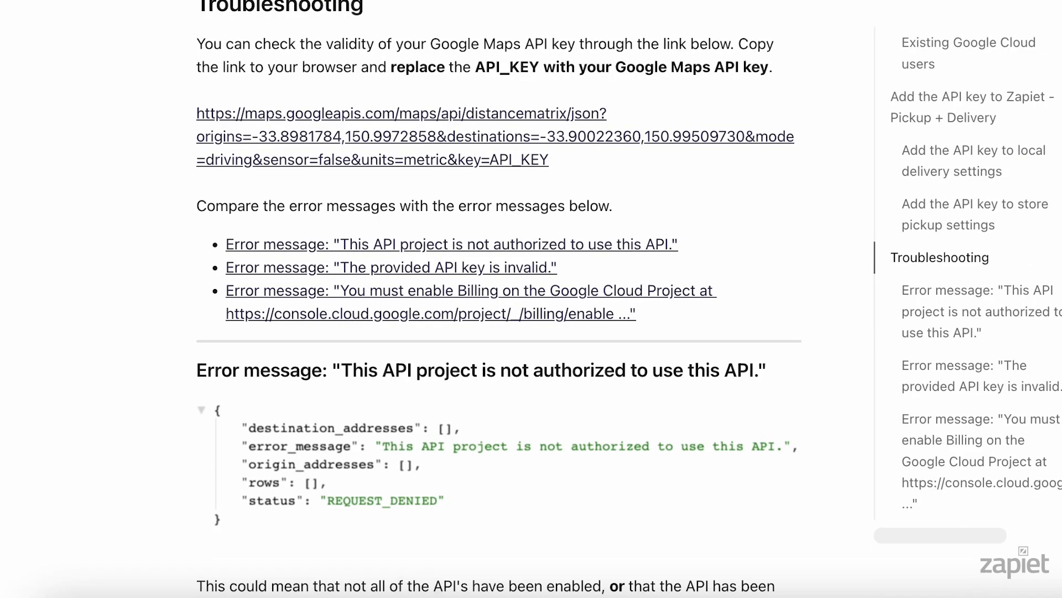
scroll("down", 3)
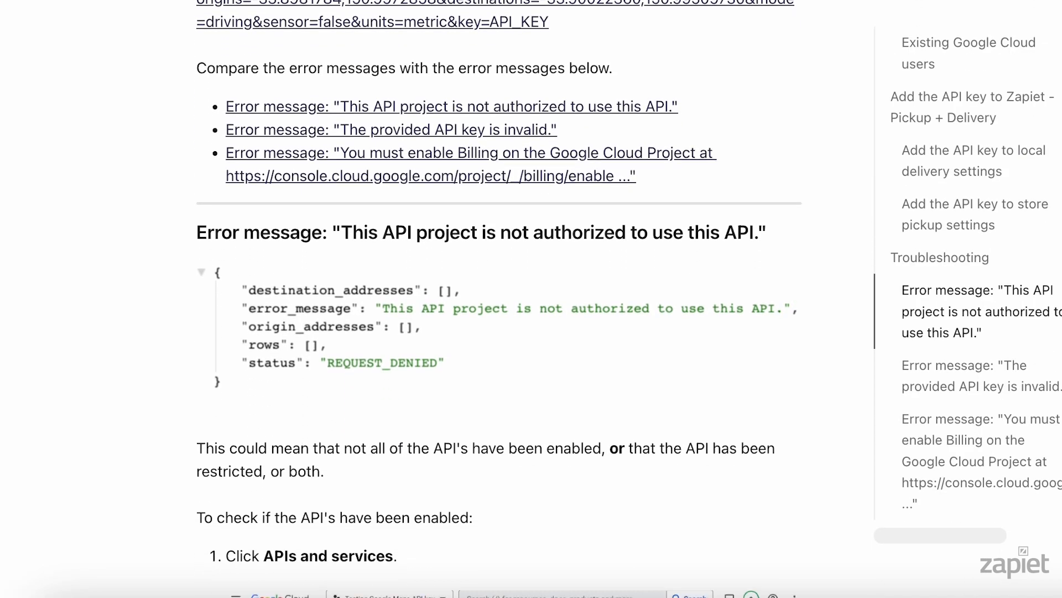
scroll("down", 3)
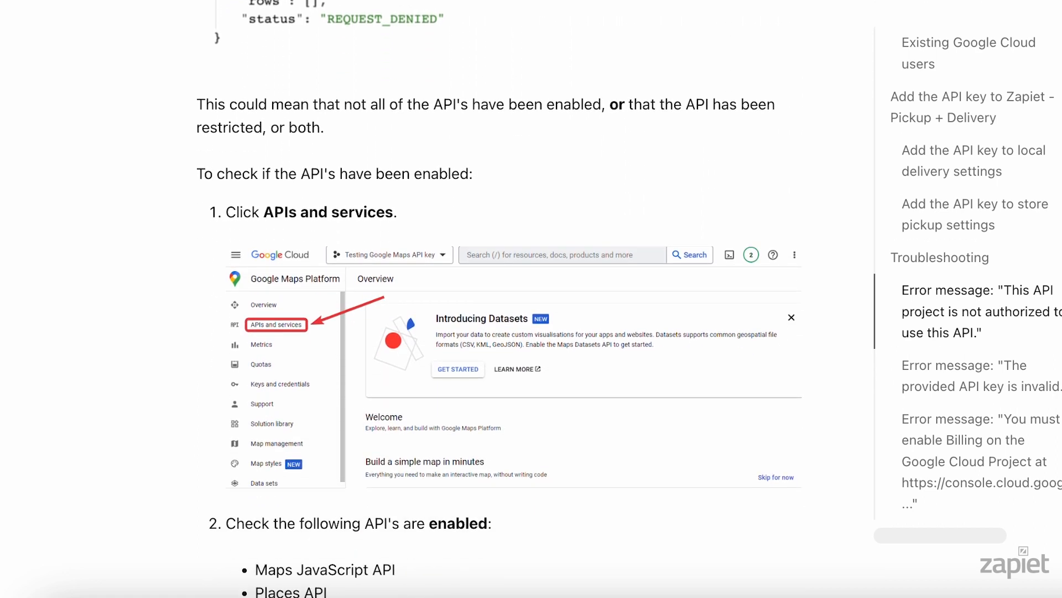
scroll("down", 3)
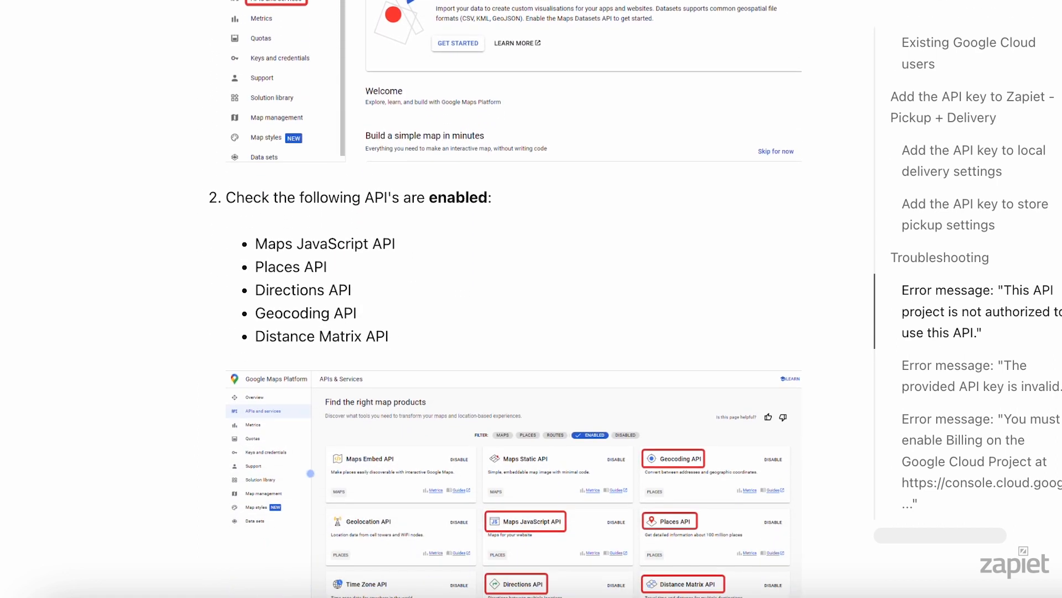